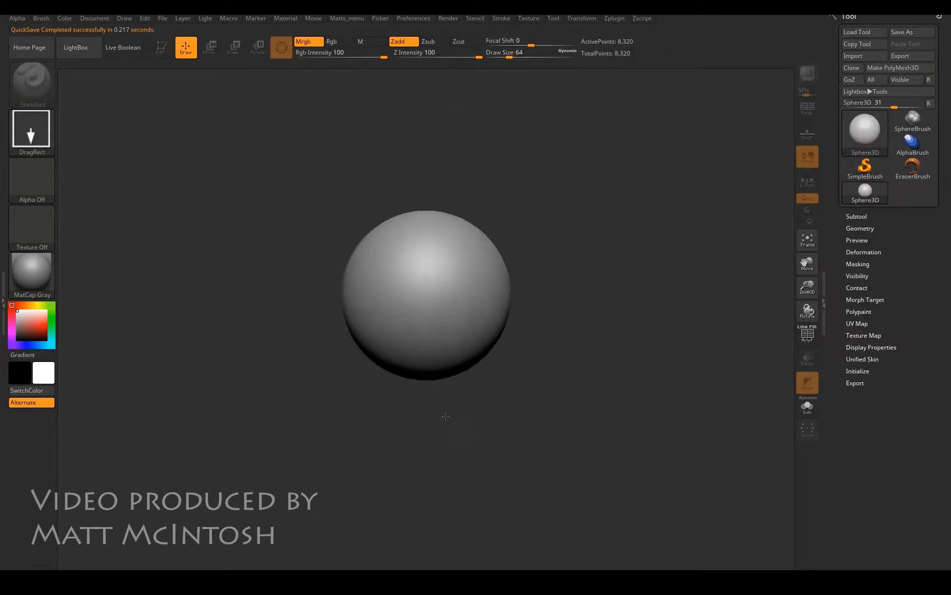
# - Convert the sphere primitive into a PolyMesh3D and expand the Subtool list
pyautogui.click(161, 47)
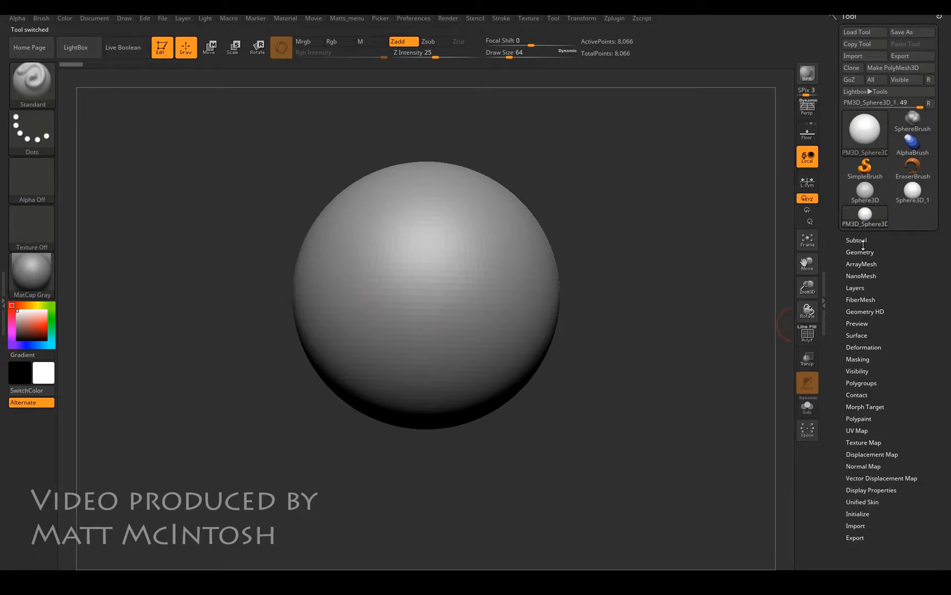
pyautogui.click(856, 240)
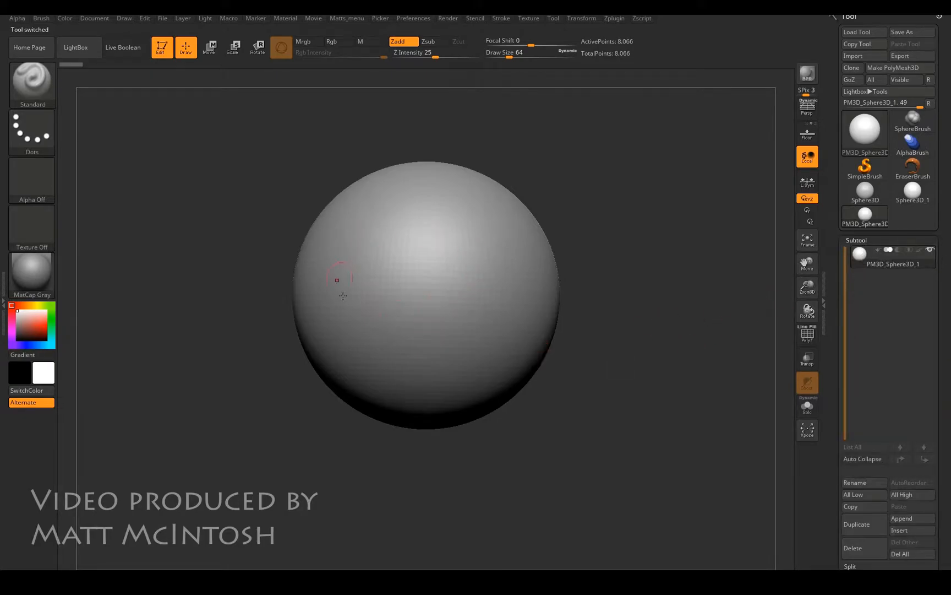
pyautogui.click(332, 41)
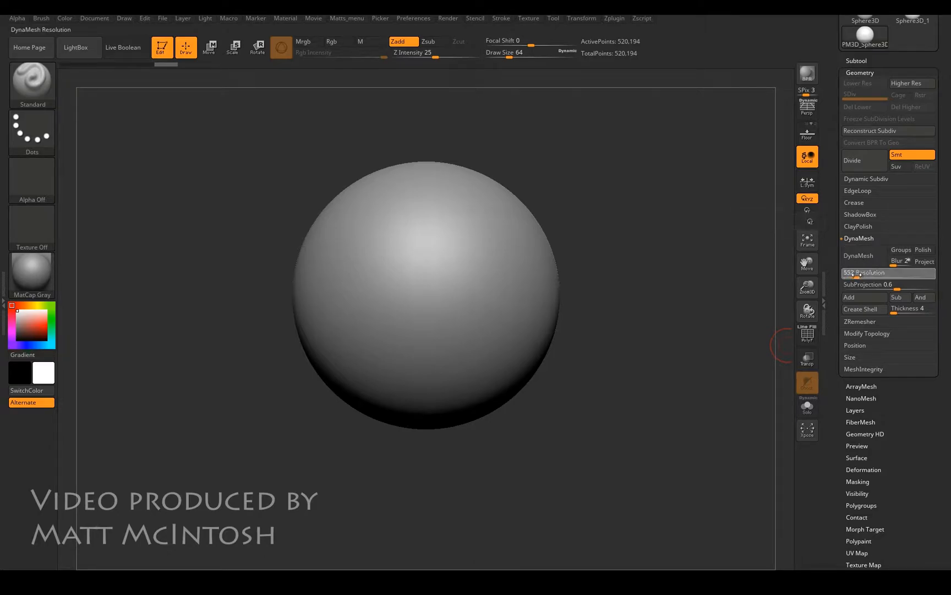
# - DynaMesh the sphere at resolution 552, toggling Polyframe on and off to check
pyautogui.click(858, 255)
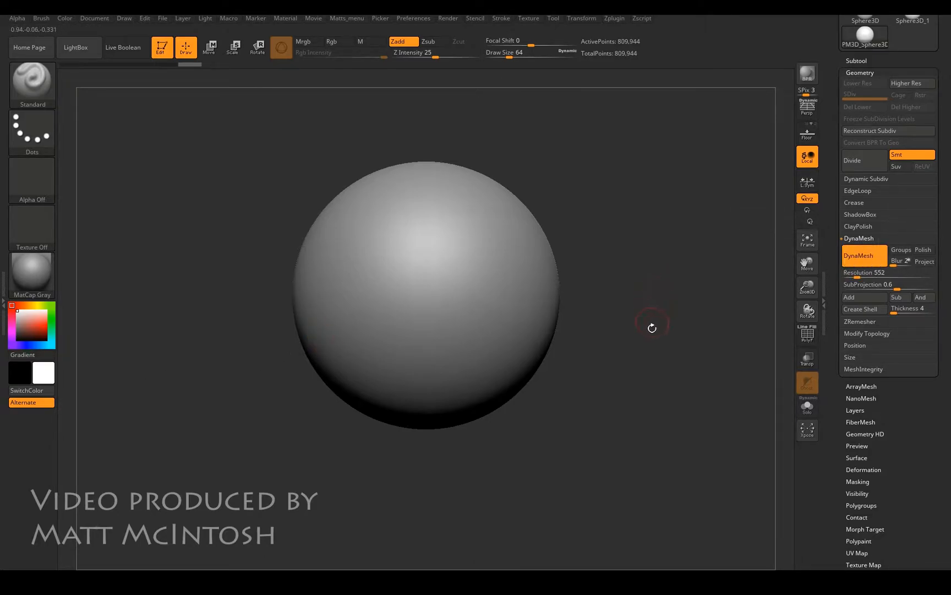
pyautogui.click(807, 334)
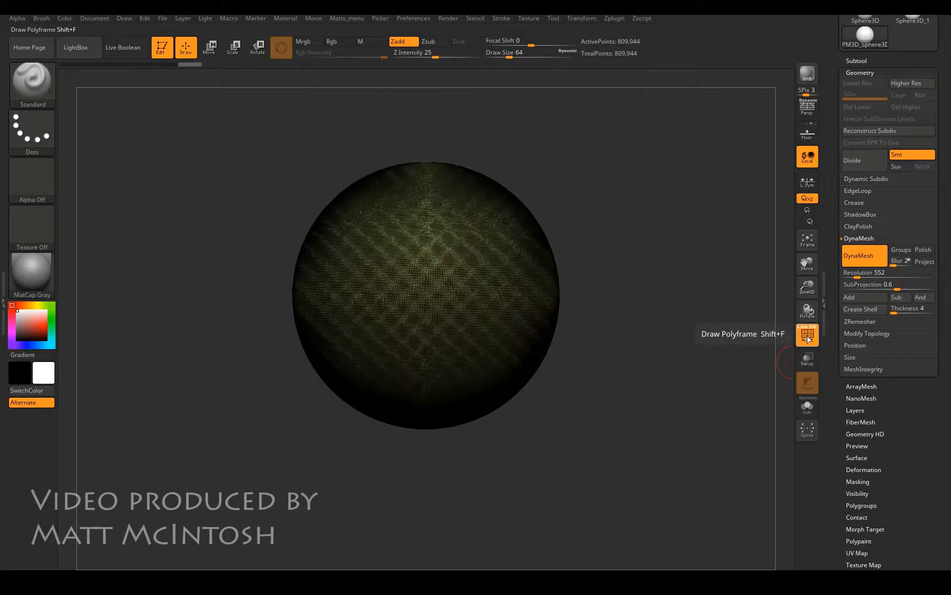
pyautogui.click(807, 334)
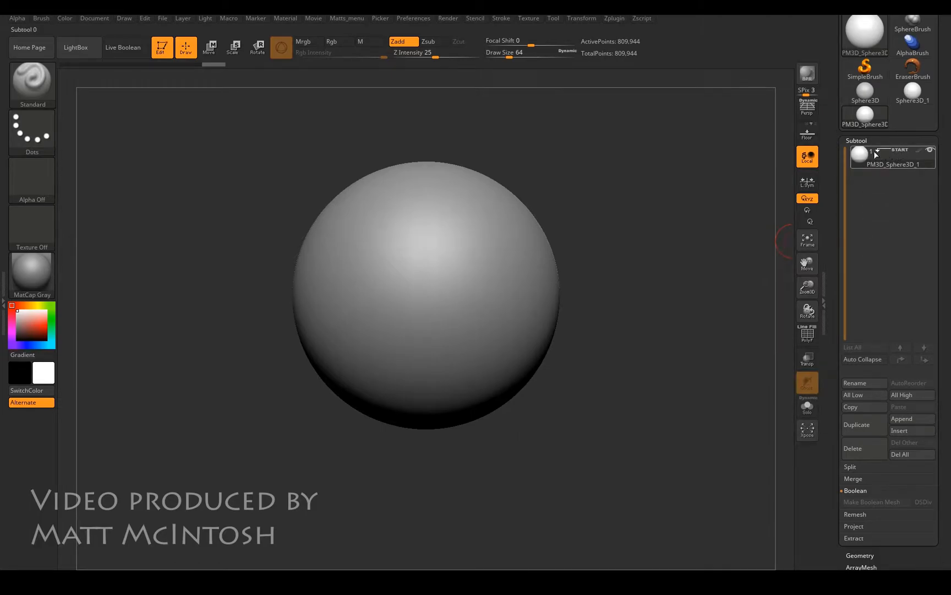
pyautogui.moveTo(531, 309)
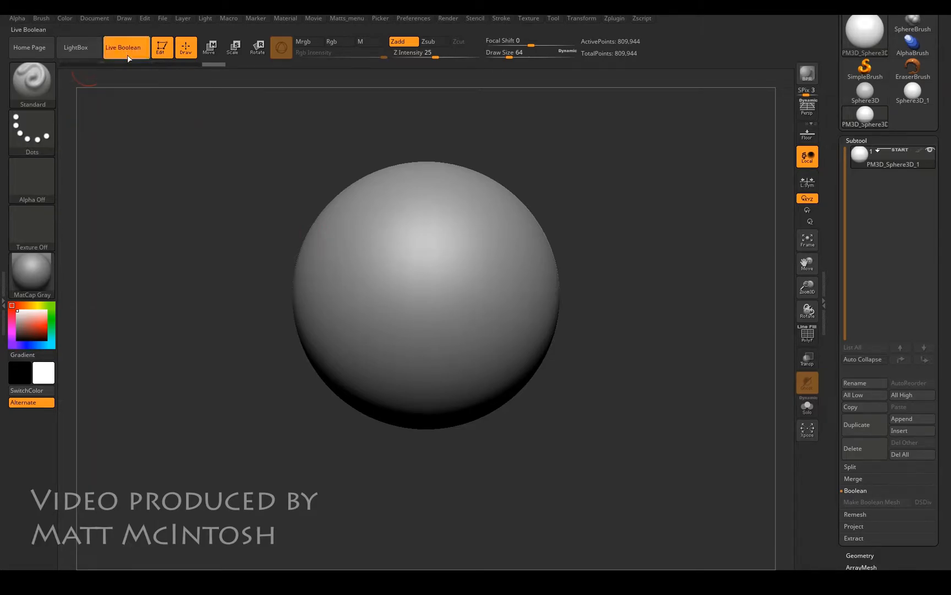
pyautogui.moveTo(912, 419)
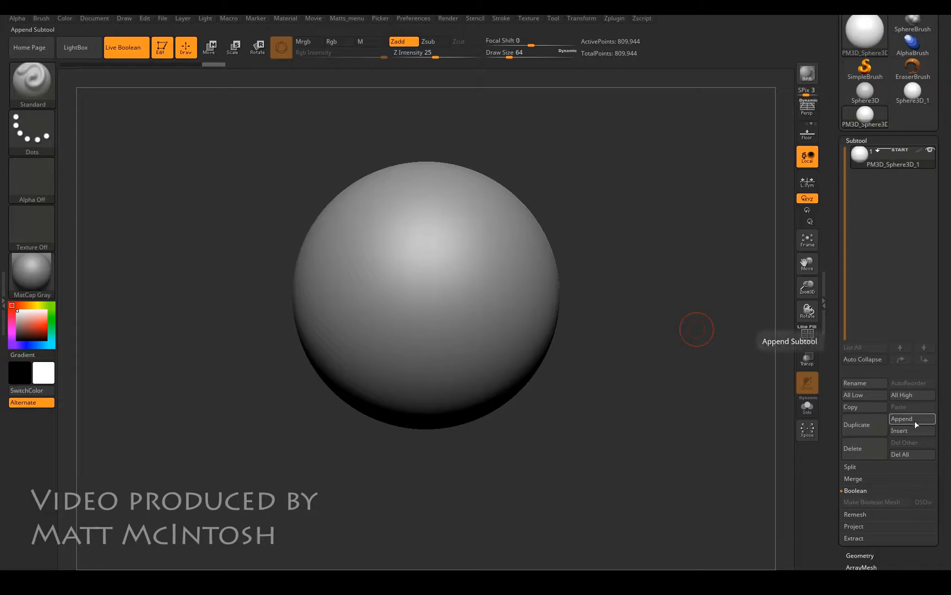
# - Append a Cube3D subtool, move it over the sphere's side and set it to subtract
pyautogui.click(902, 417)
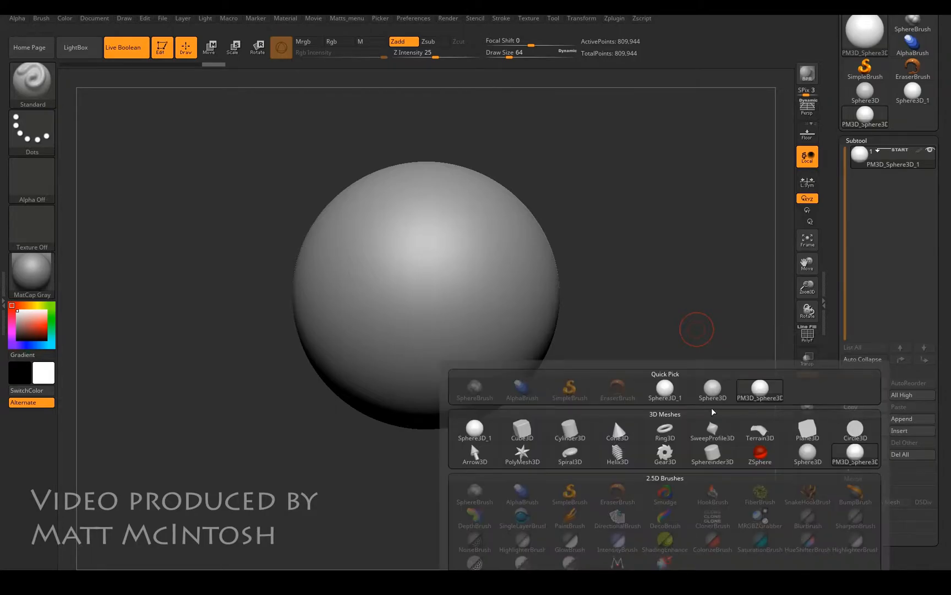
pyautogui.click(522, 430)
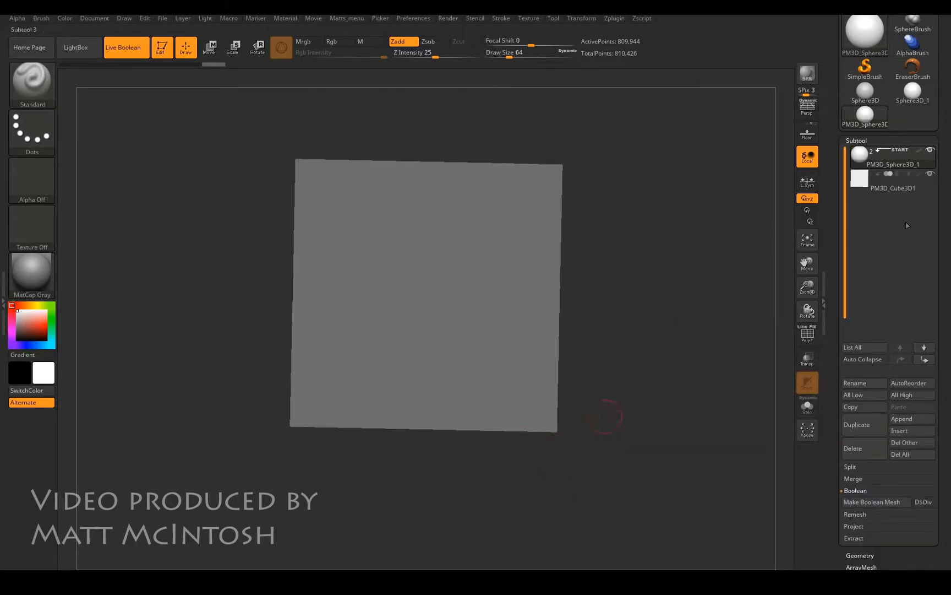
pyautogui.click(893, 178)
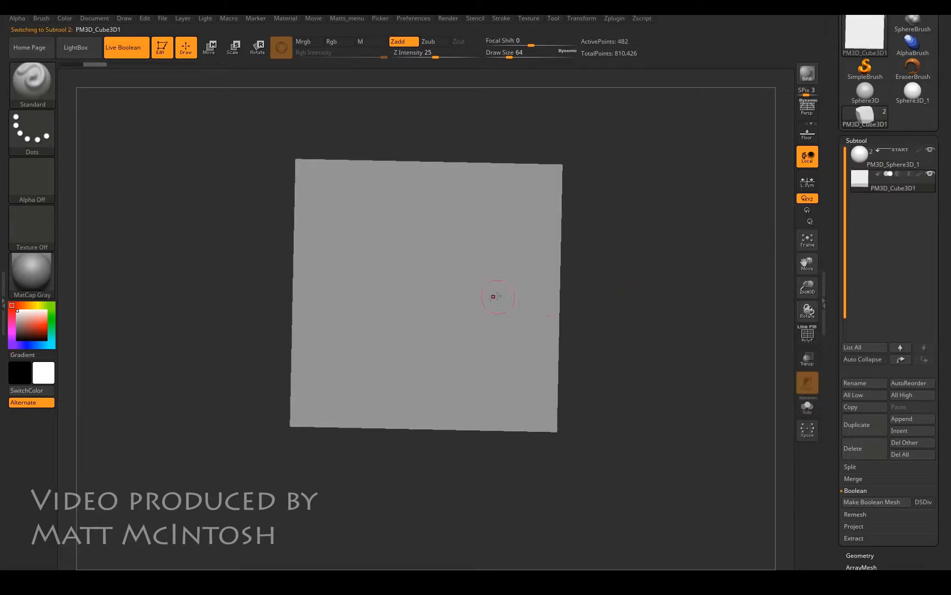
pyautogui.click(209, 46)
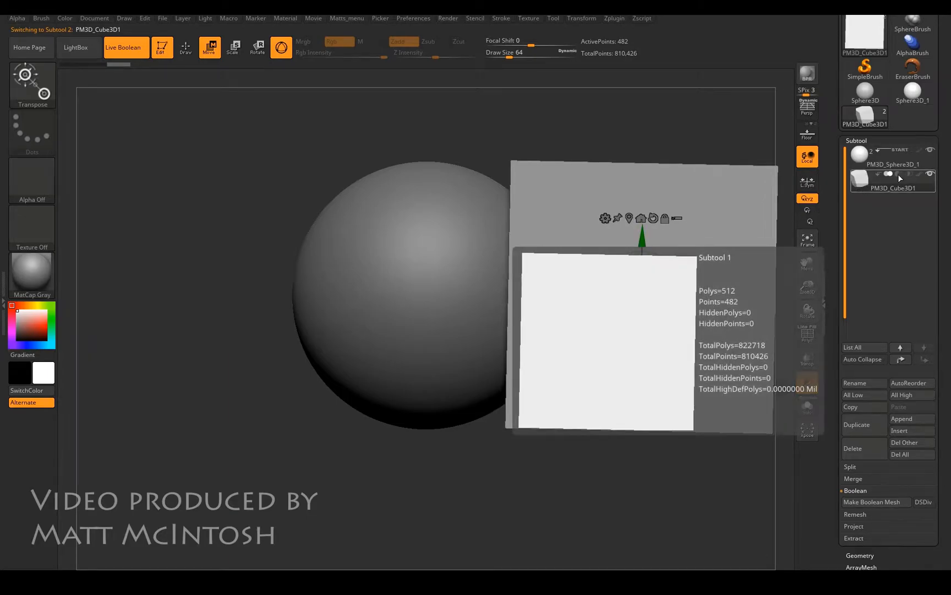
pyautogui.click(892, 178)
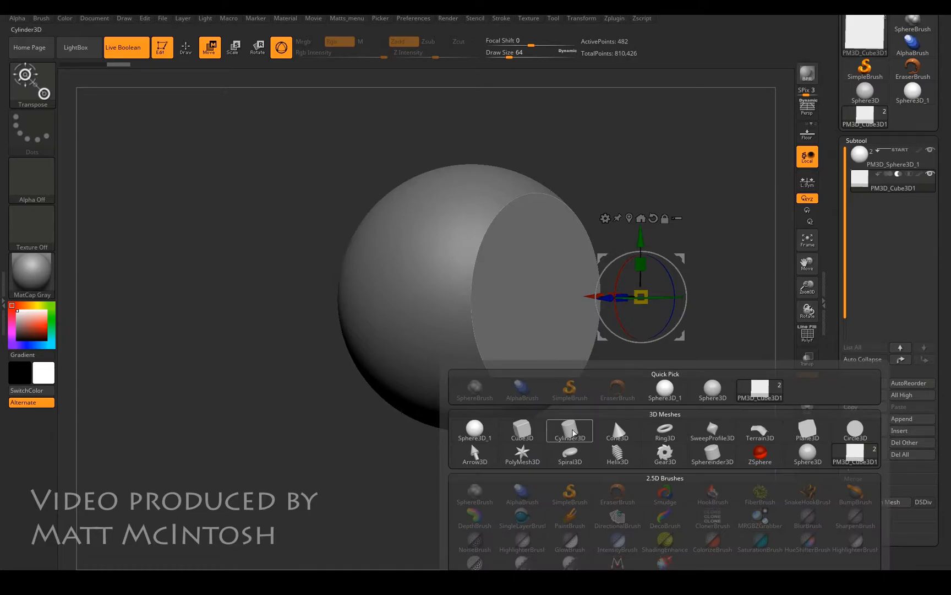
# - Append a Cylinder3D subtool and set it to Subtract through the sphere's centre
pyautogui.click(569, 431)
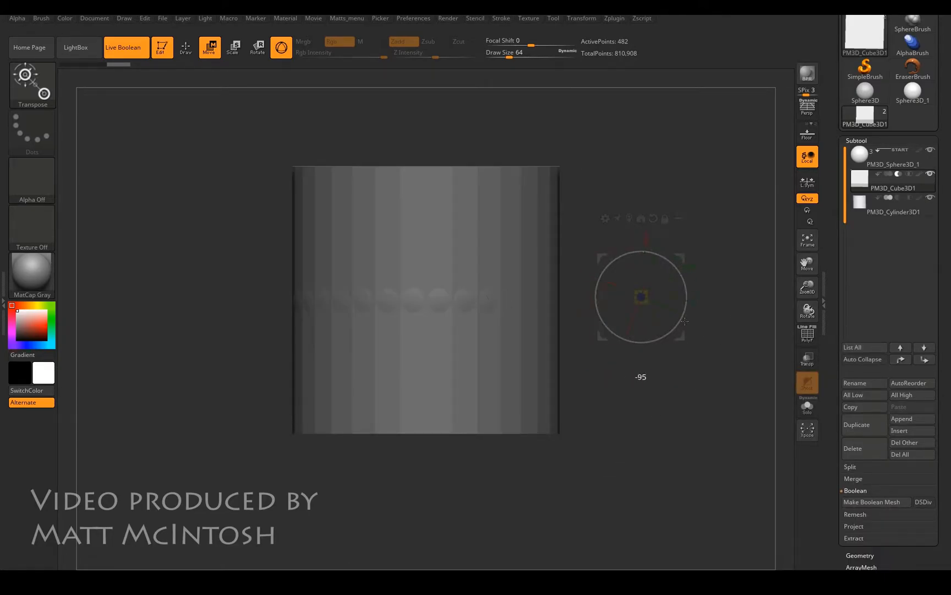
pyautogui.click(893, 206)
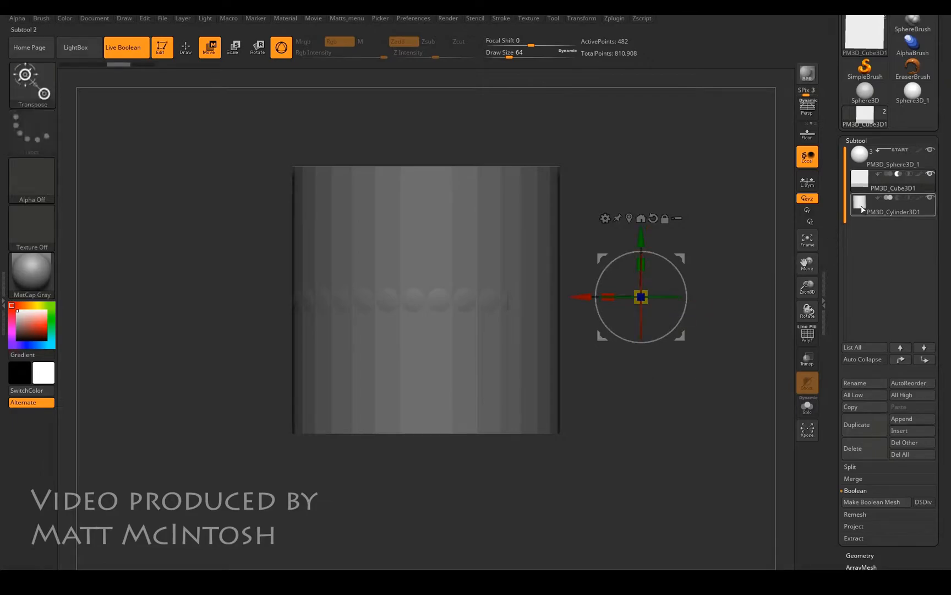
pyautogui.click(892, 211)
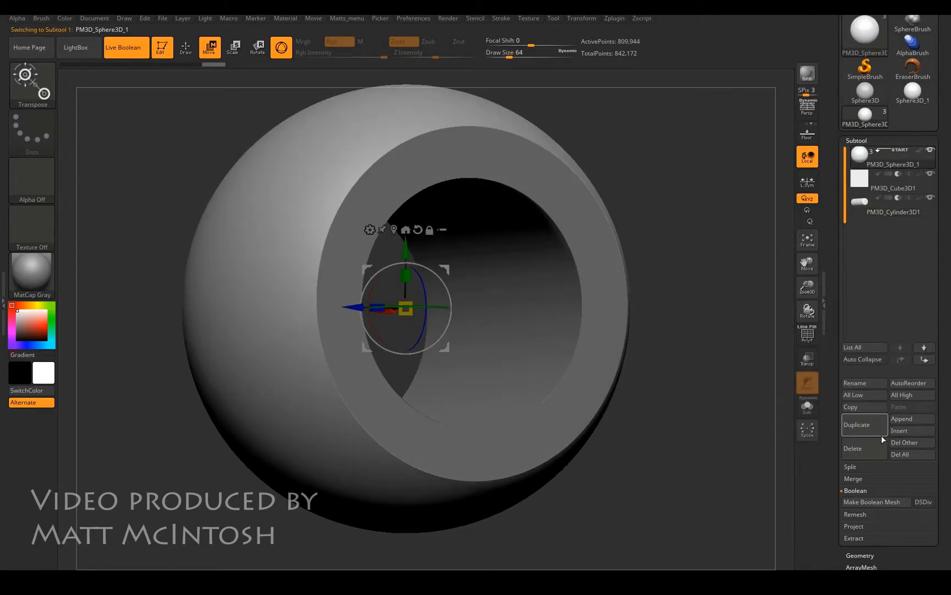
# - Duplicate the sphere as a fourth subtool
pyautogui.click(856, 424)
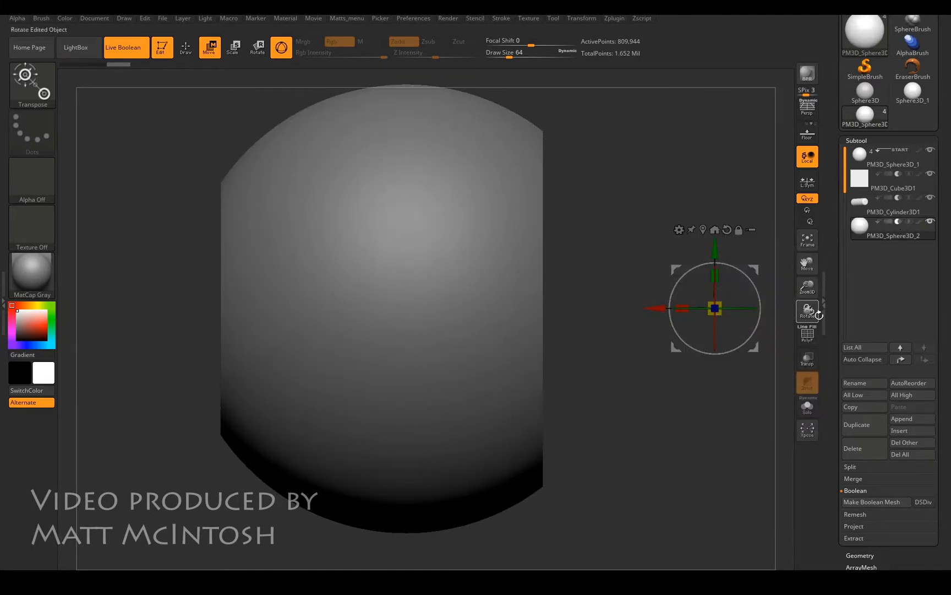
pyautogui.click(210, 48)
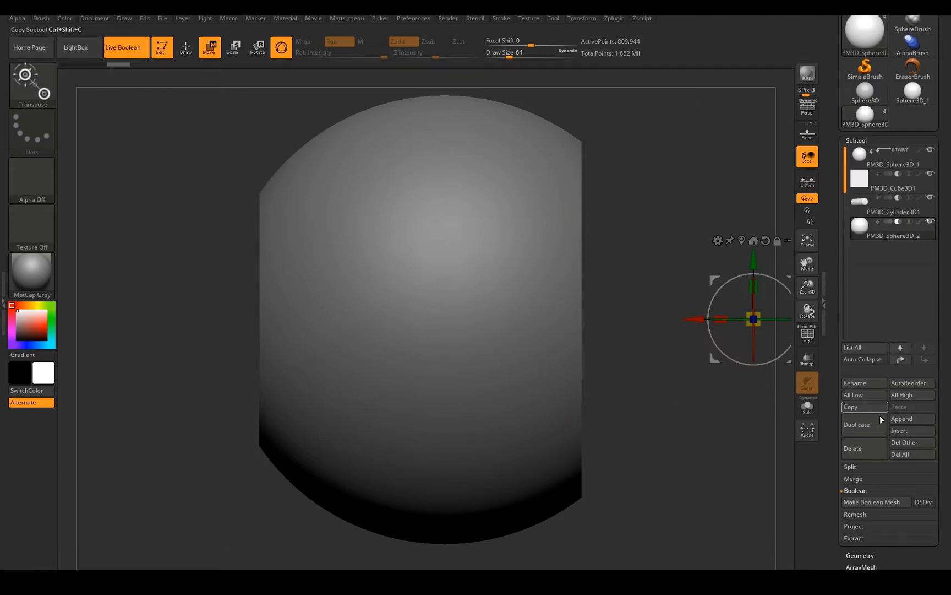
# - Append a Ring3D subtool and scale and rotate it into a thin groove cutter
pyautogui.click(902, 418)
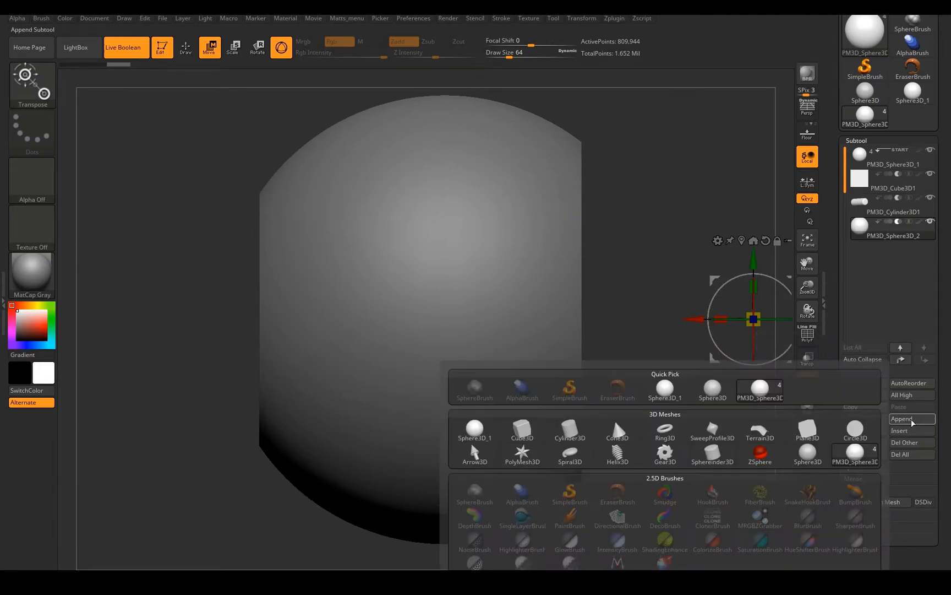
pyautogui.click(569, 429)
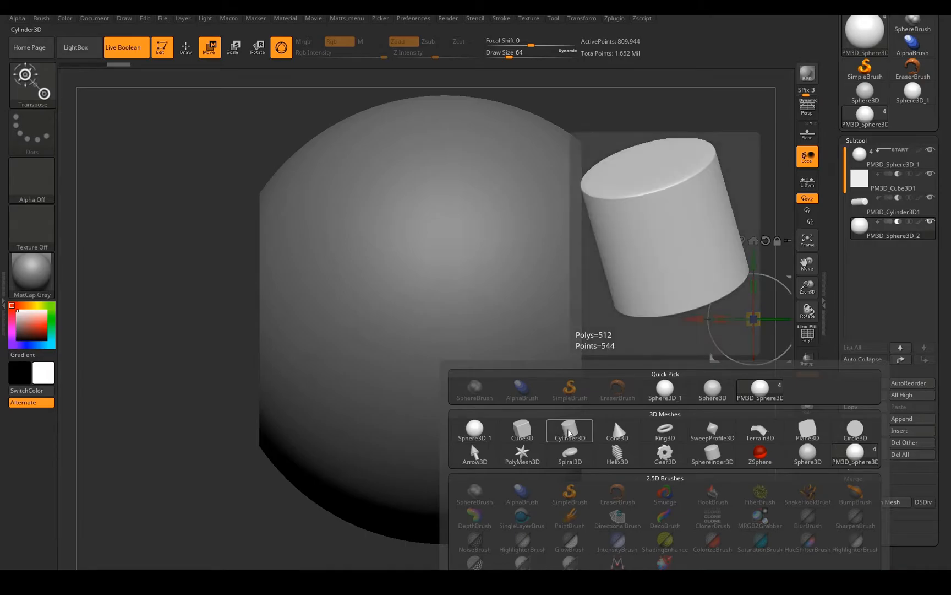
pyautogui.click(617, 432)
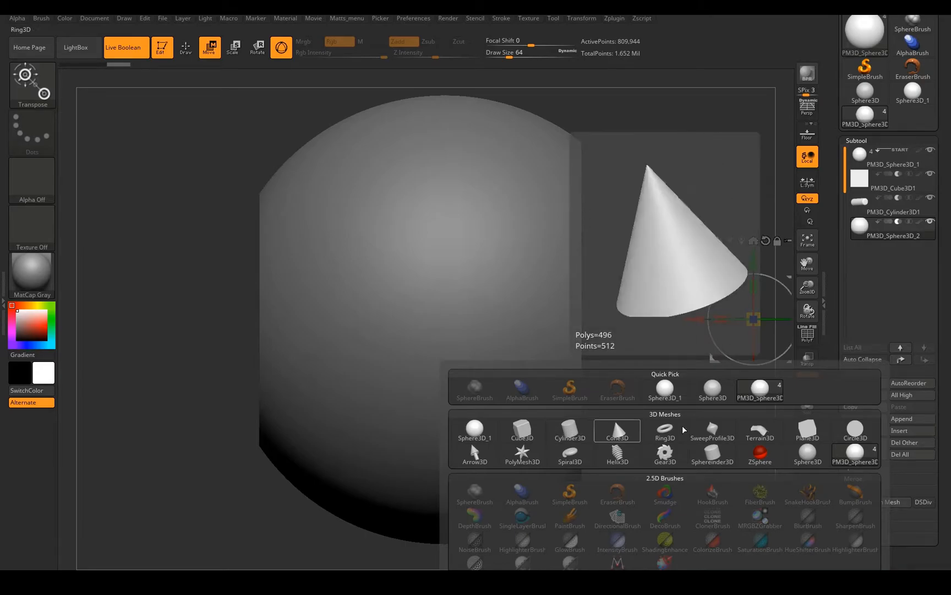
pyautogui.click(664, 429)
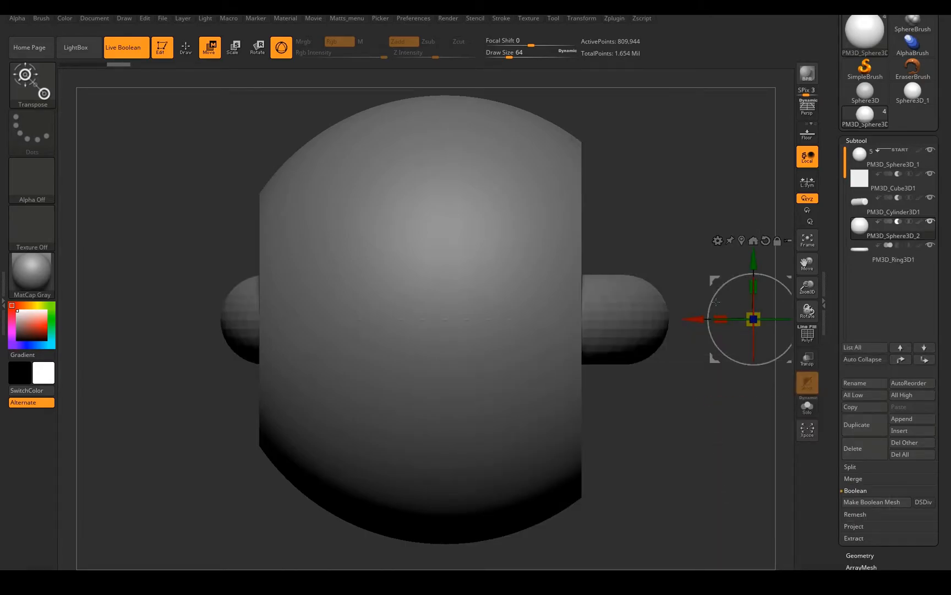
pyautogui.click(893, 260)
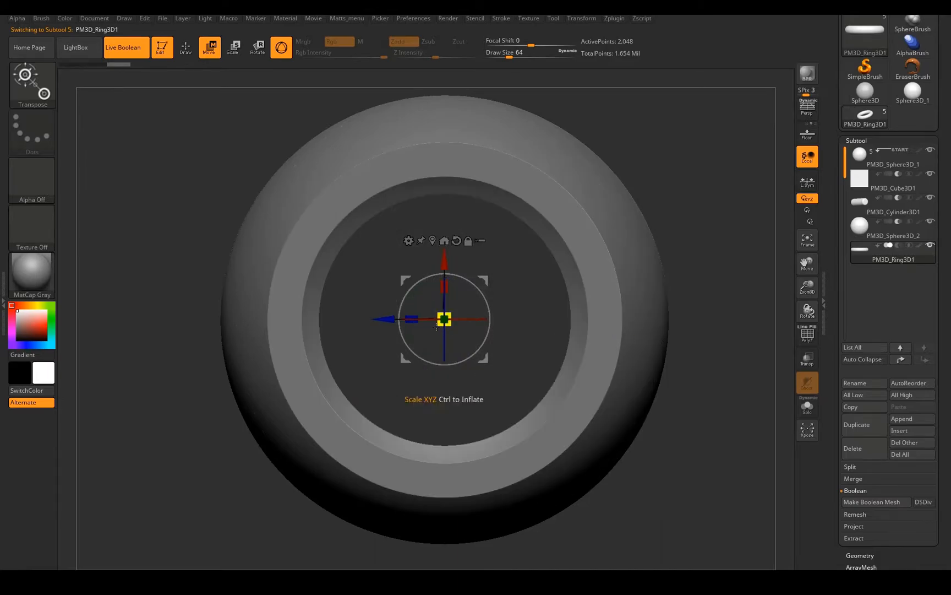
pyautogui.click(257, 47)
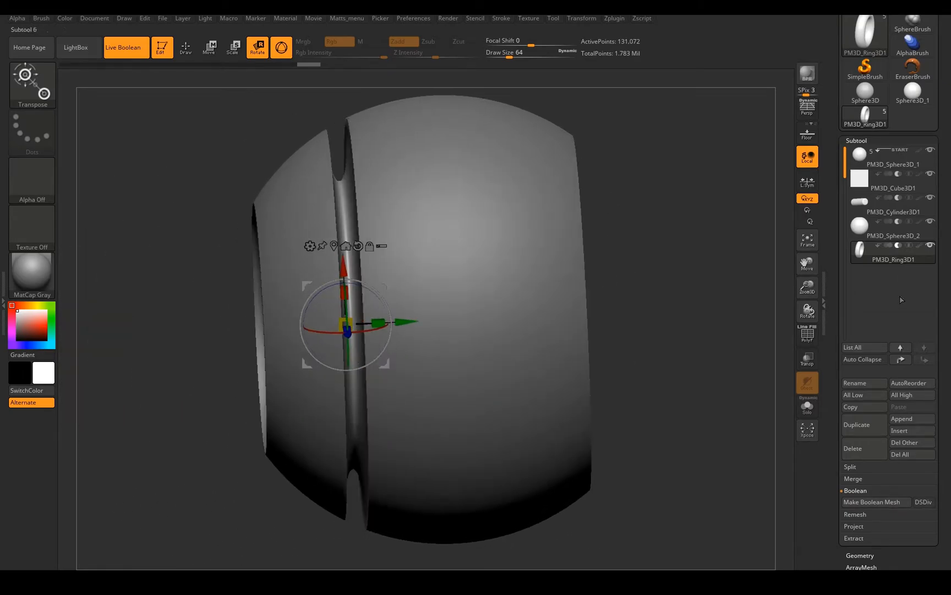
pyautogui.click(892, 269)
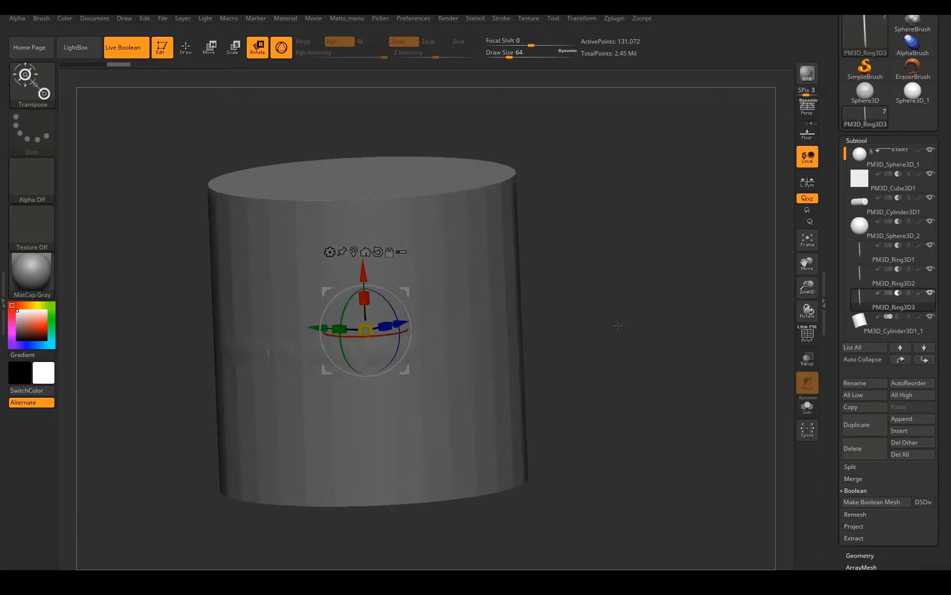
# - Make the small cylinder at the central hole's rim the active subtool
pyautogui.click(893, 322)
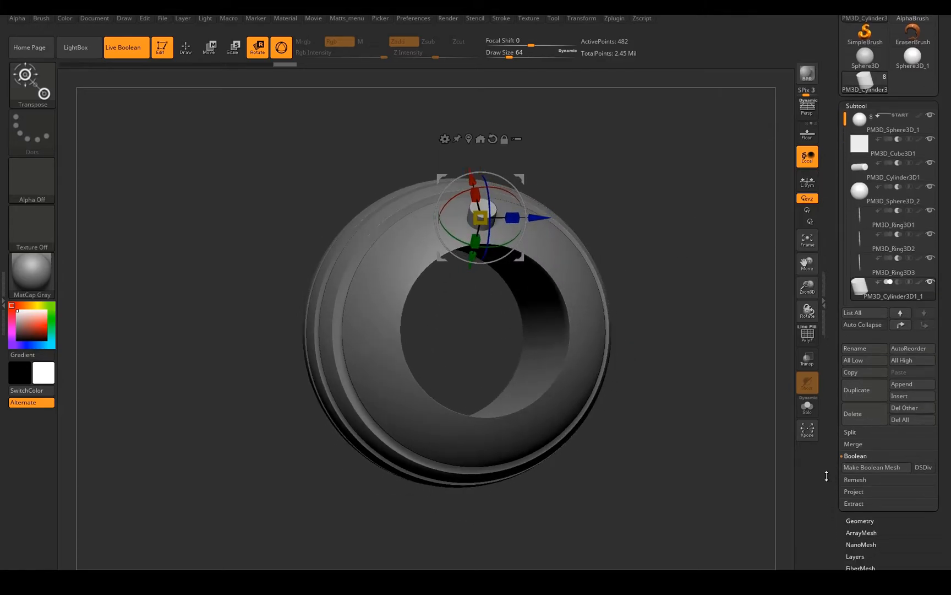
# - Array the small cylinder with a radial Lightbox preset, 16 repeats, and adjust its offset
pyautogui.click(860, 519)
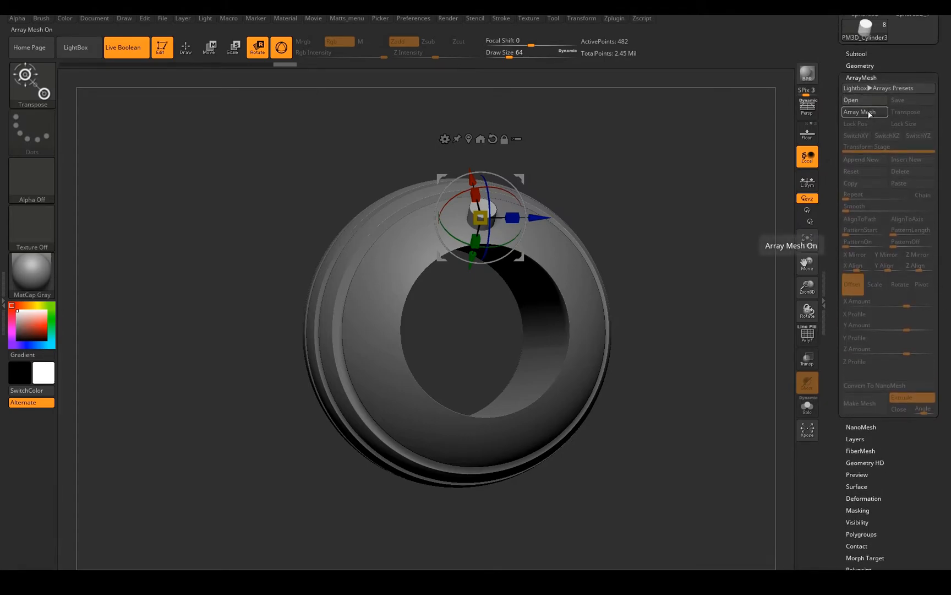
pyautogui.click(863, 112)
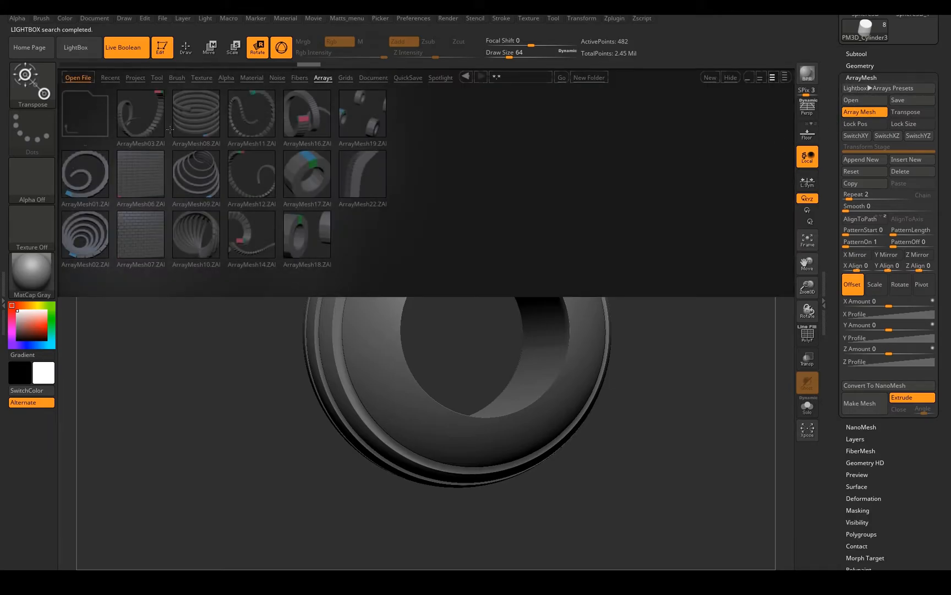
pyautogui.click(304, 175)
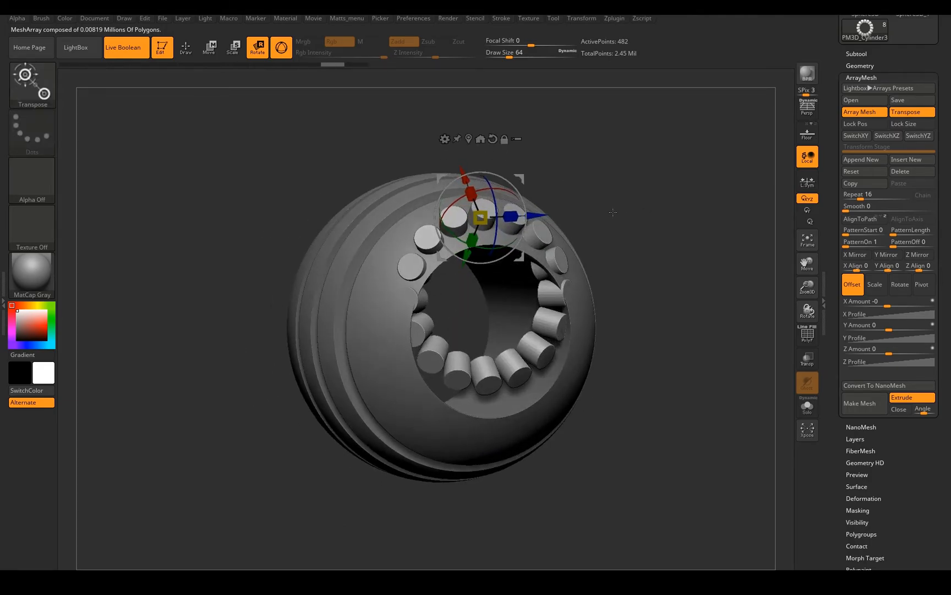
pyautogui.click(874, 284)
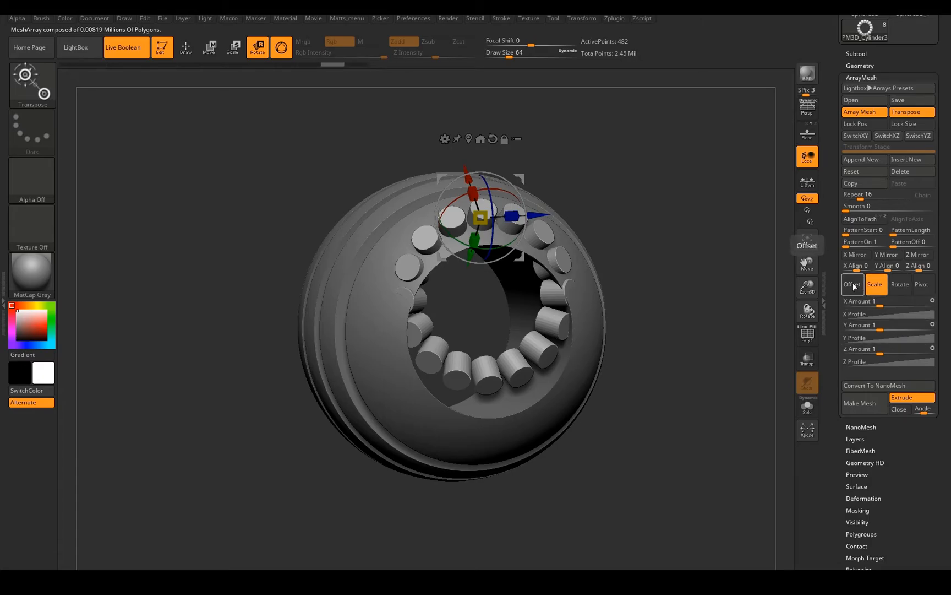
pyautogui.click(852, 284)
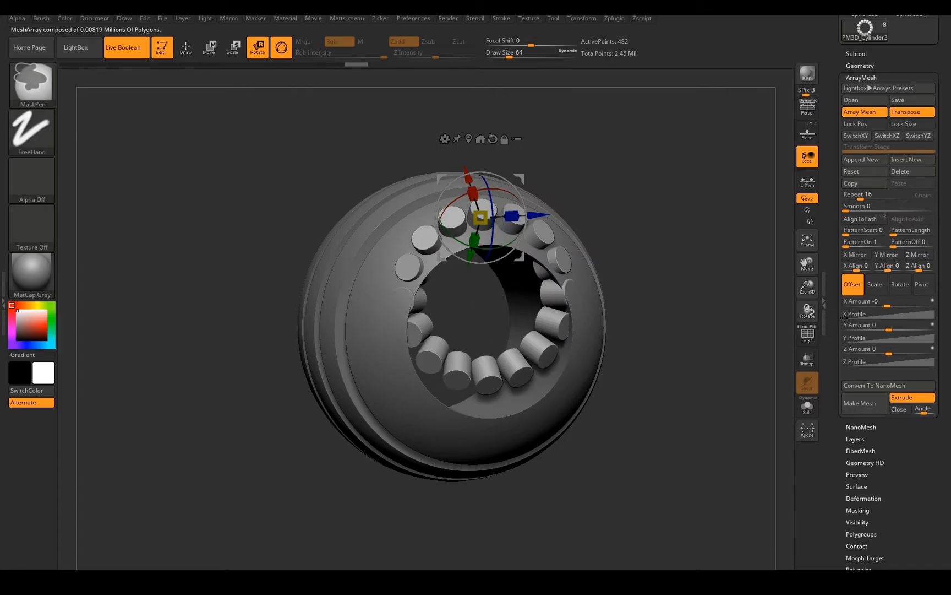
pyautogui.click(862, 241)
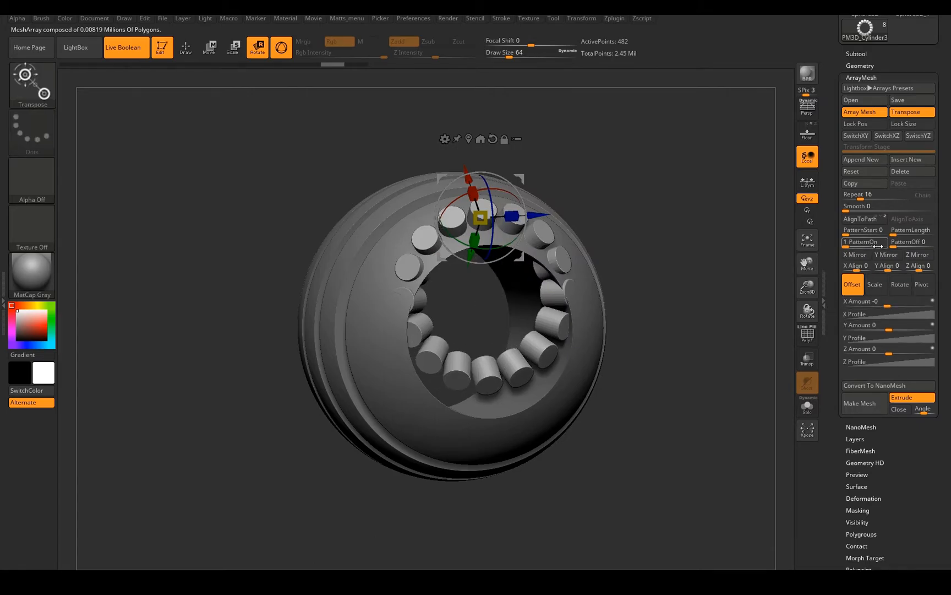
pyautogui.click(921, 284)
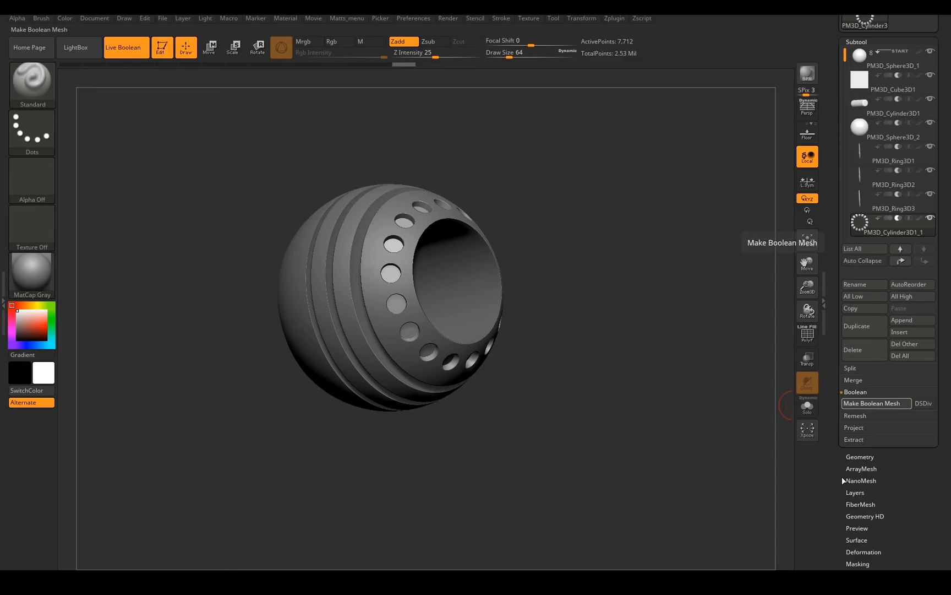
# - Make Boolean Mesh, select the merged UMesh tool and turn on PolyF to inspect it
pyautogui.click(875, 403)
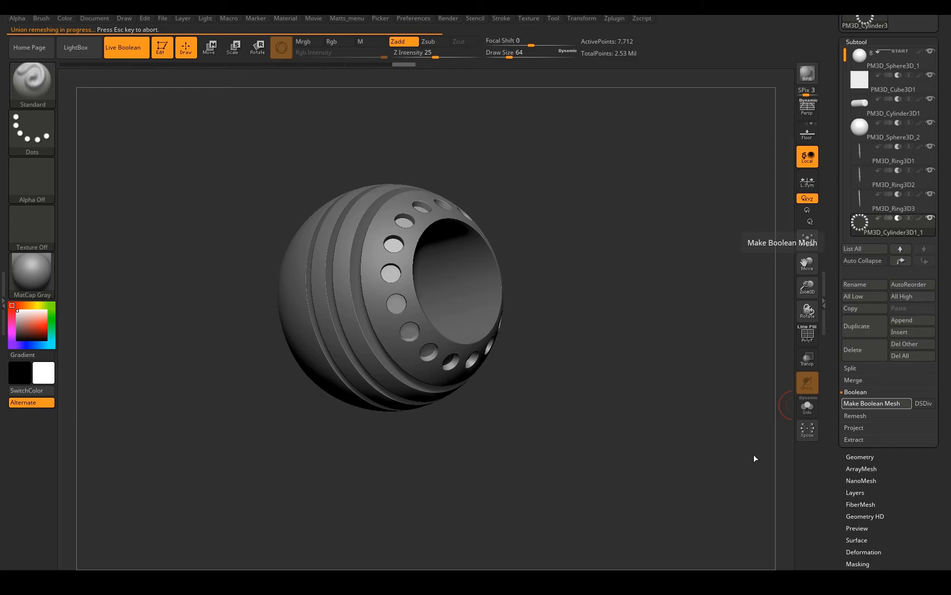
pyautogui.moveTo(686, 180)
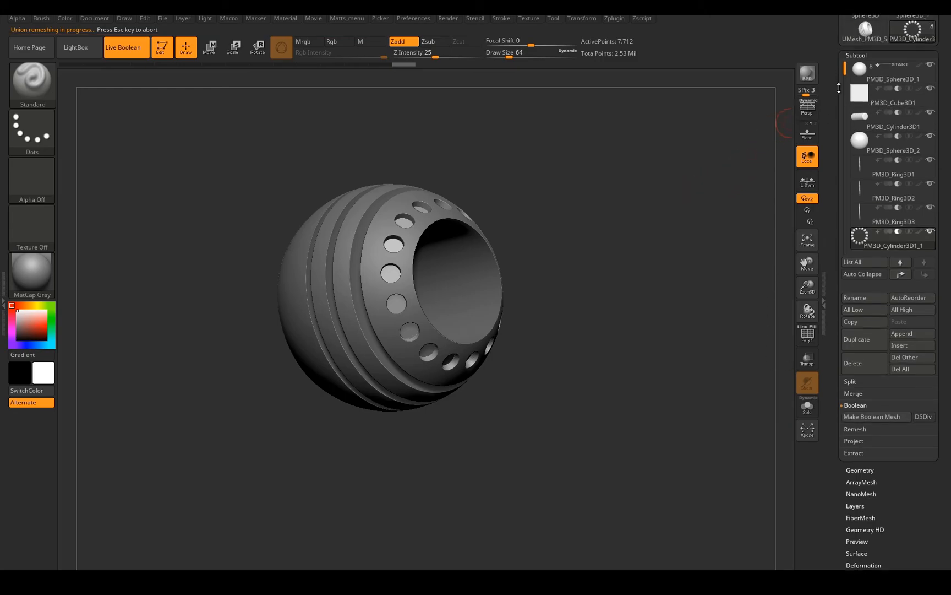
pyautogui.click(876, 416)
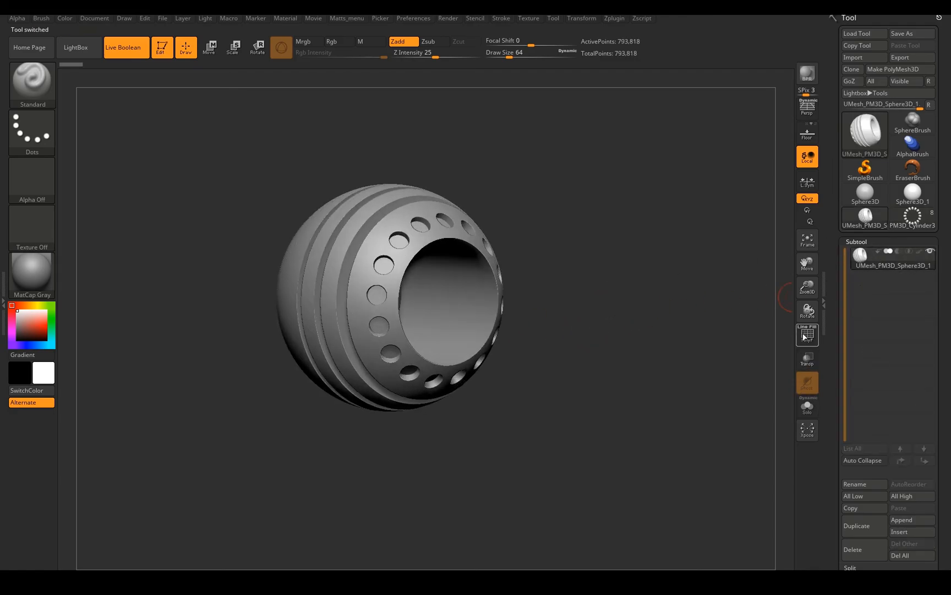
pyautogui.click(807, 334)
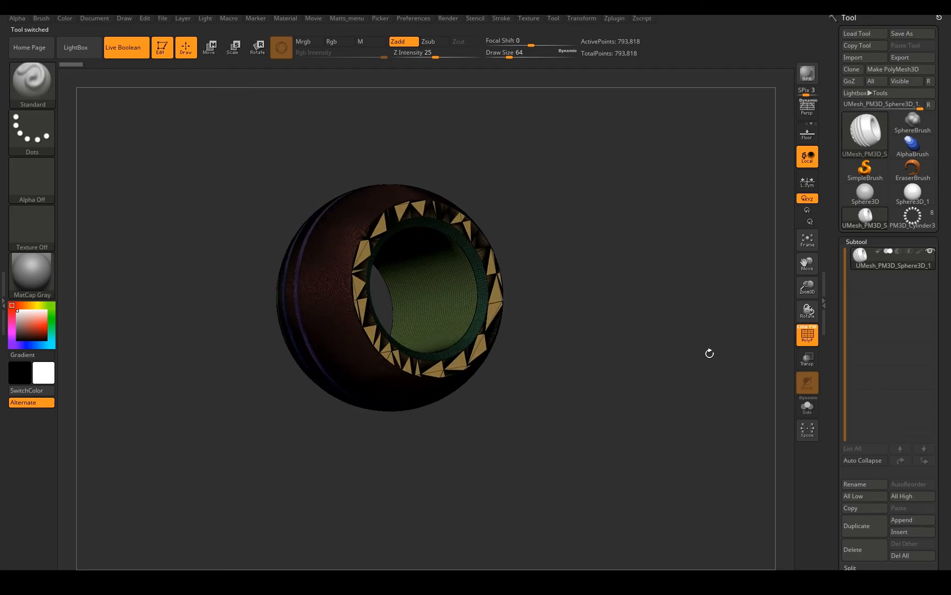